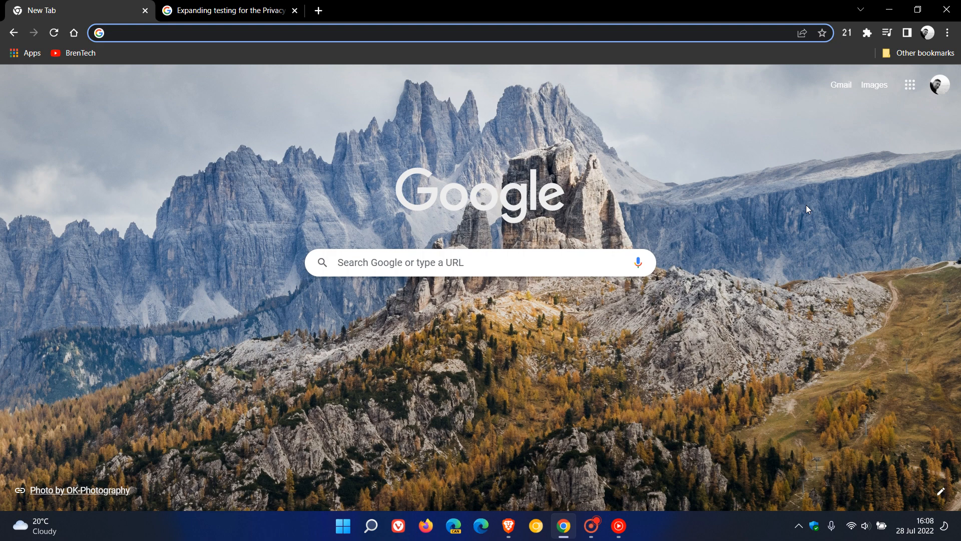
pyautogui.moveTo(789, 192)
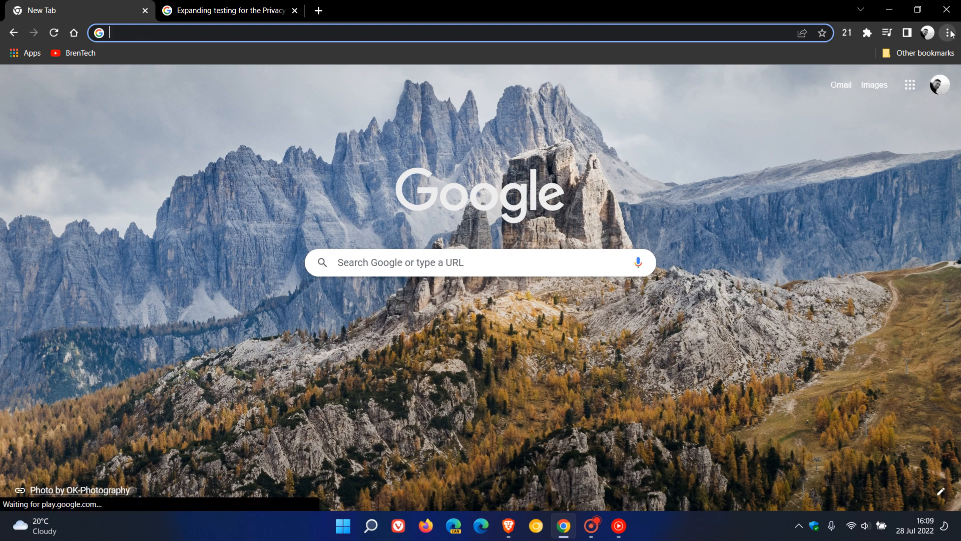
# Go through Chrome Settings to the Privacy Sandbox settings page
pyautogui.click(948, 33)
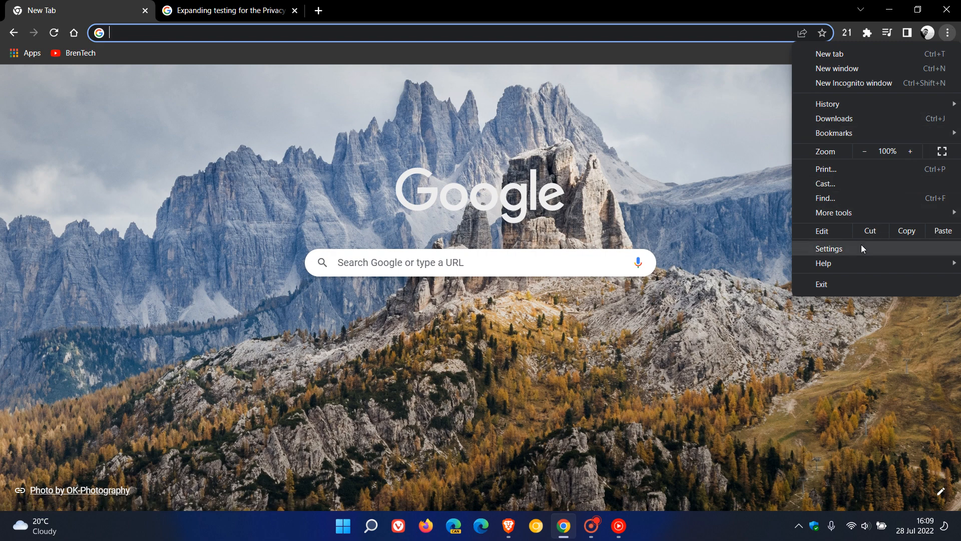
pyautogui.click(829, 248)
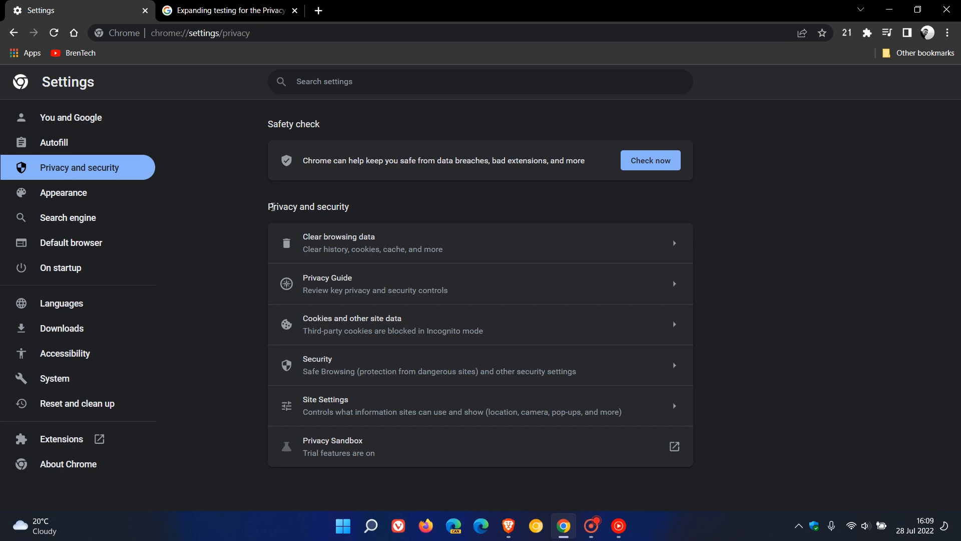
pyautogui.moveTo(486, 452)
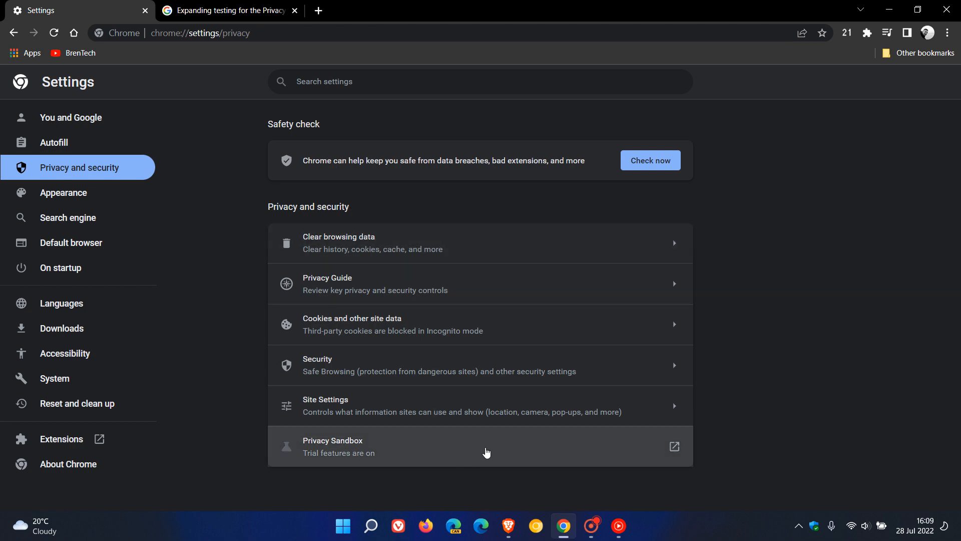
pyautogui.click(333, 446)
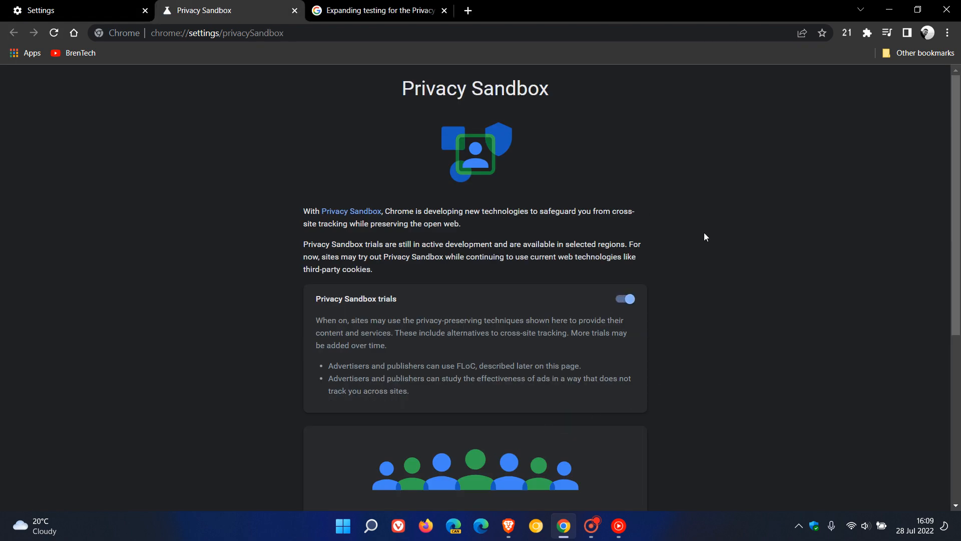
# Switch Privacy Sandbox trials off, then back on
pyautogui.scroll(-3)
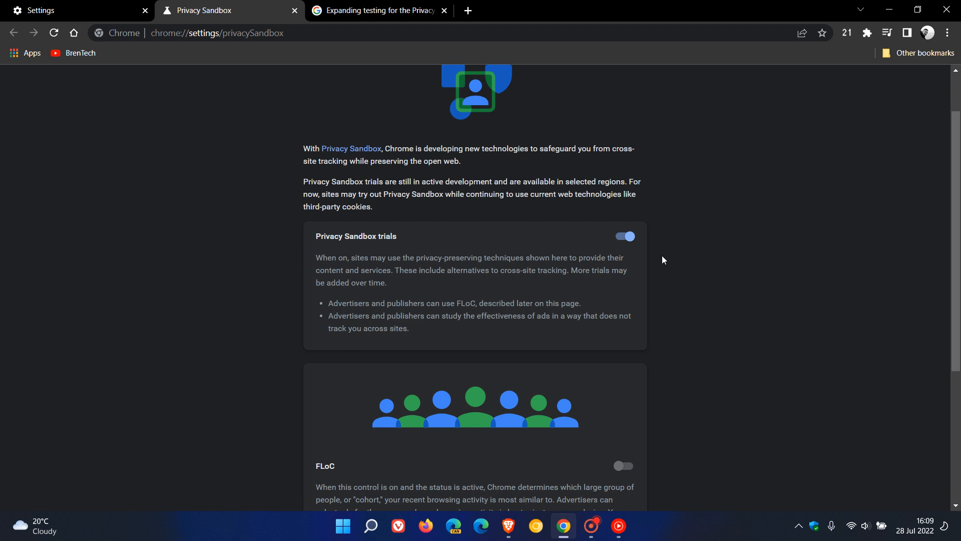
pyautogui.click(624, 236)
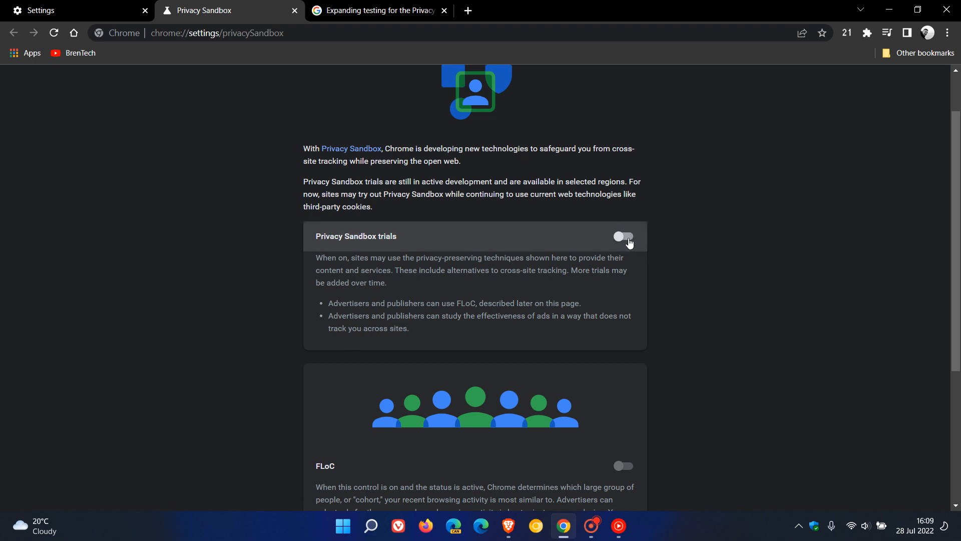
pyautogui.moveTo(633, 243)
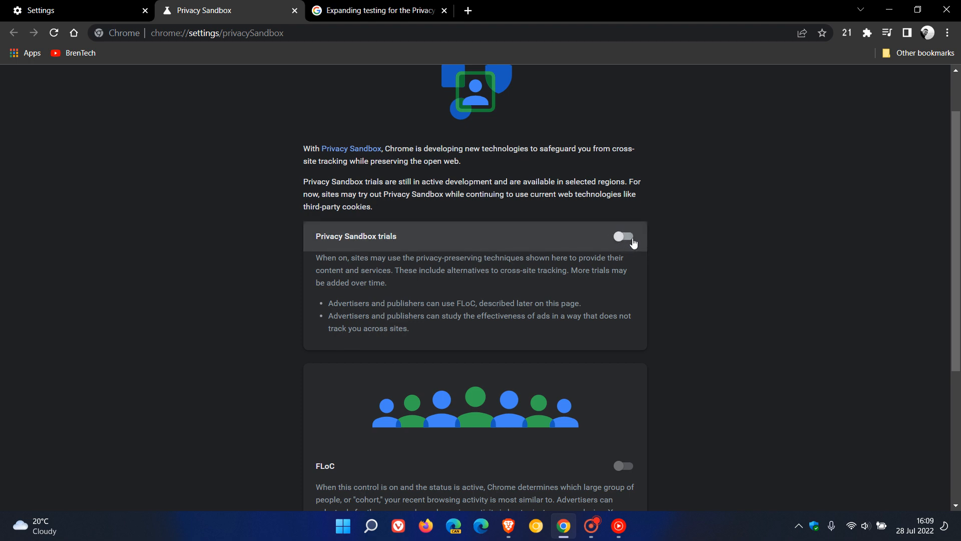
pyautogui.click(625, 237)
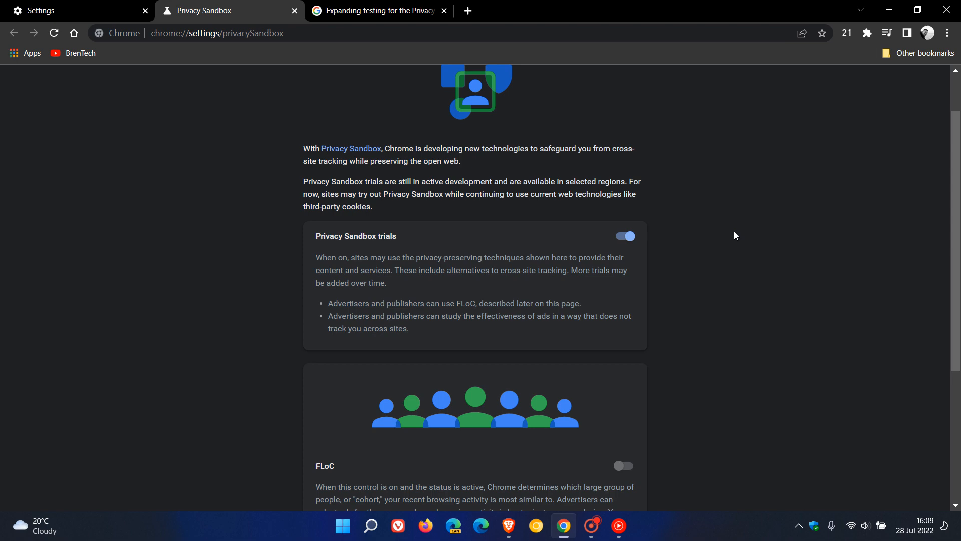
pyautogui.scroll(-3)
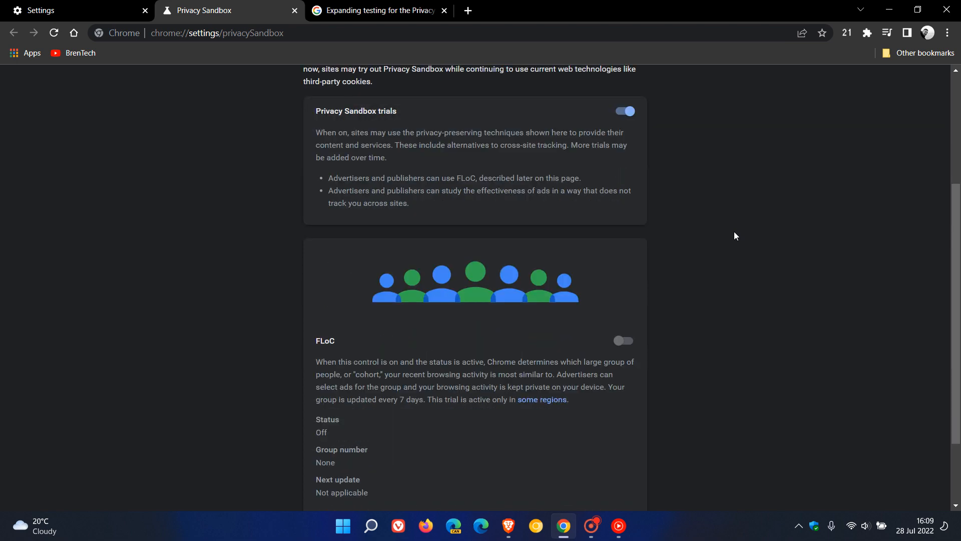
pyautogui.moveTo(741, 260)
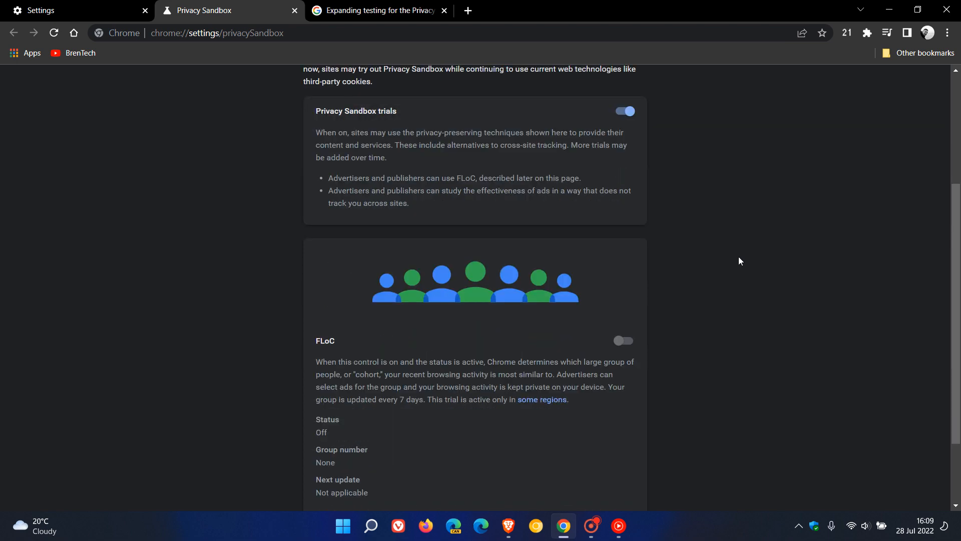
pyautogui.scroll(-3)
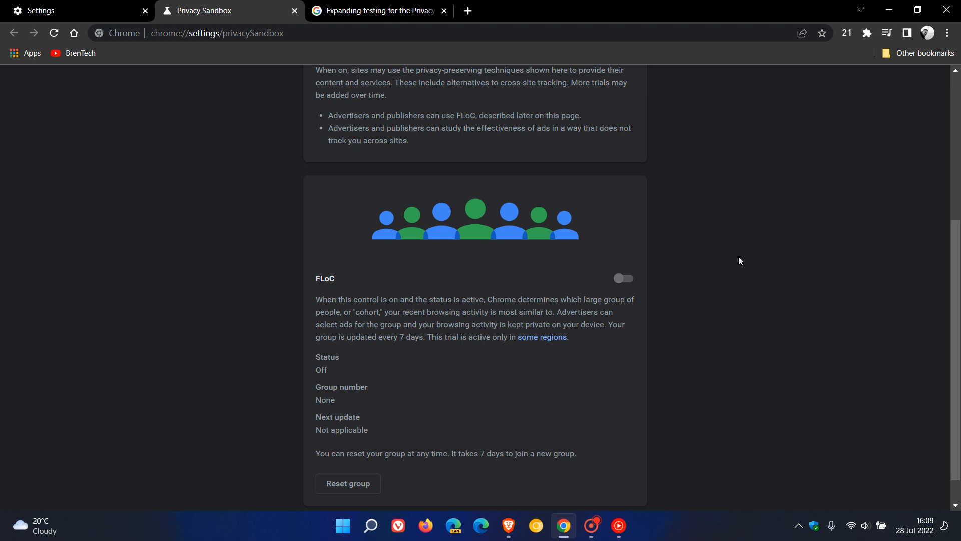
pyautogui.moveTo(638, 302)
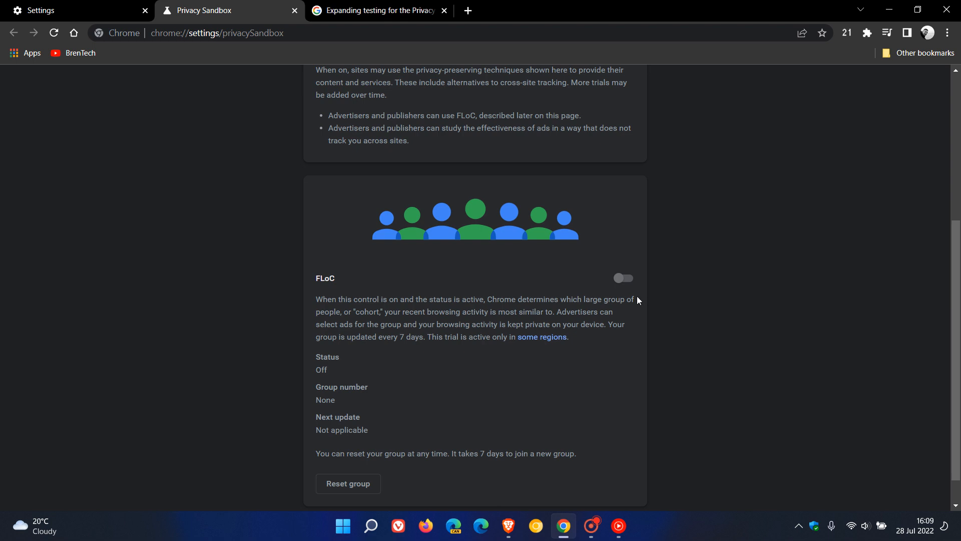
pyautogui.moveTo(630, 282)
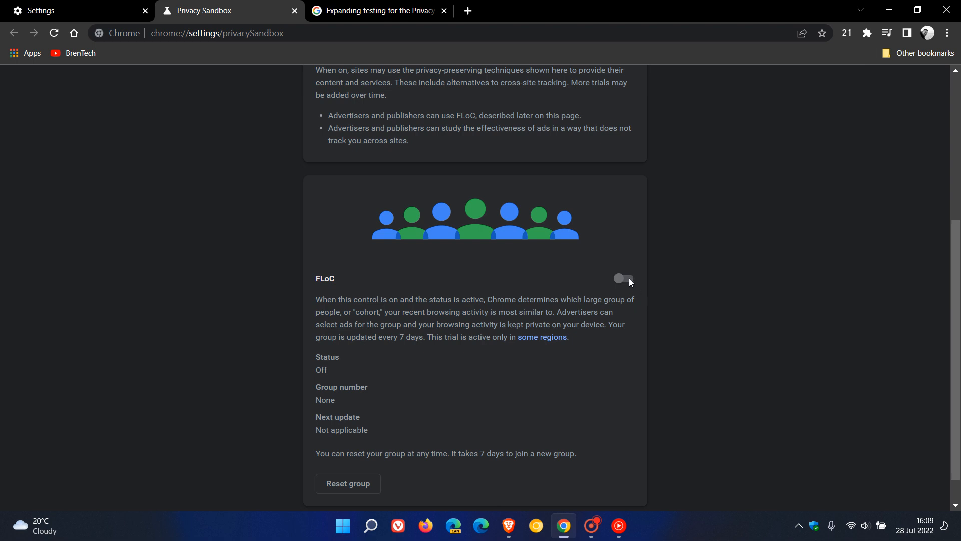
pyautogui.moveTo(630, 284)
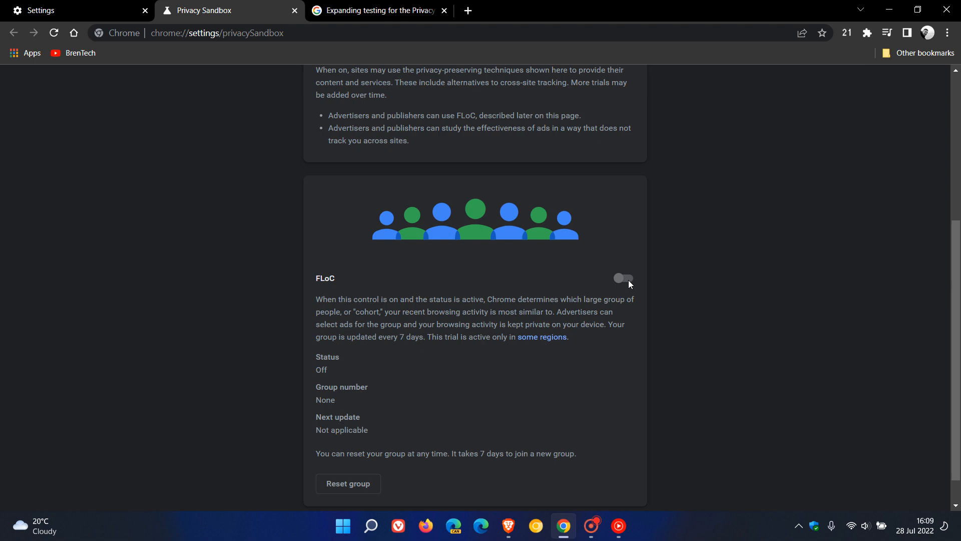
pyautogui.moveTo(526, 345)
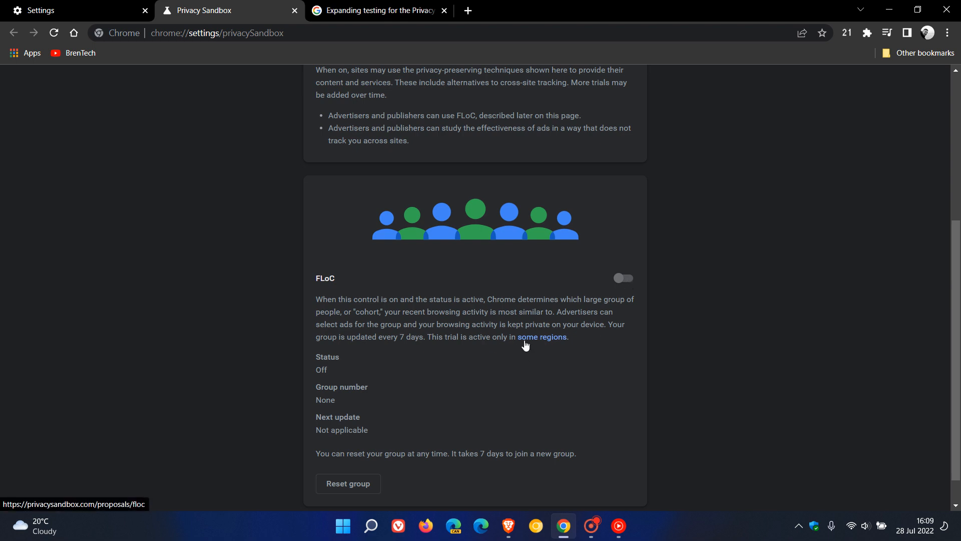
pyautogui.moveTo(624, 295)
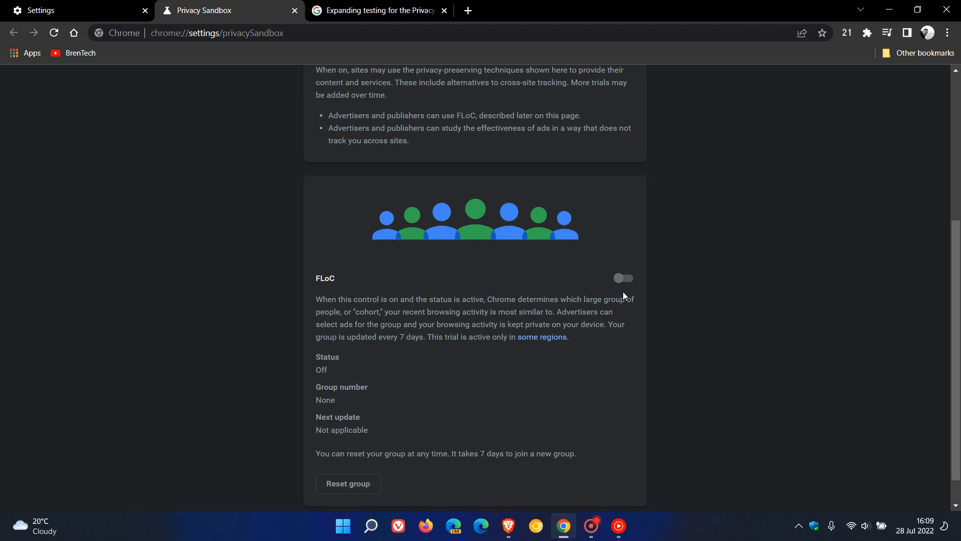
pyautogui.moveTo(718, 284)
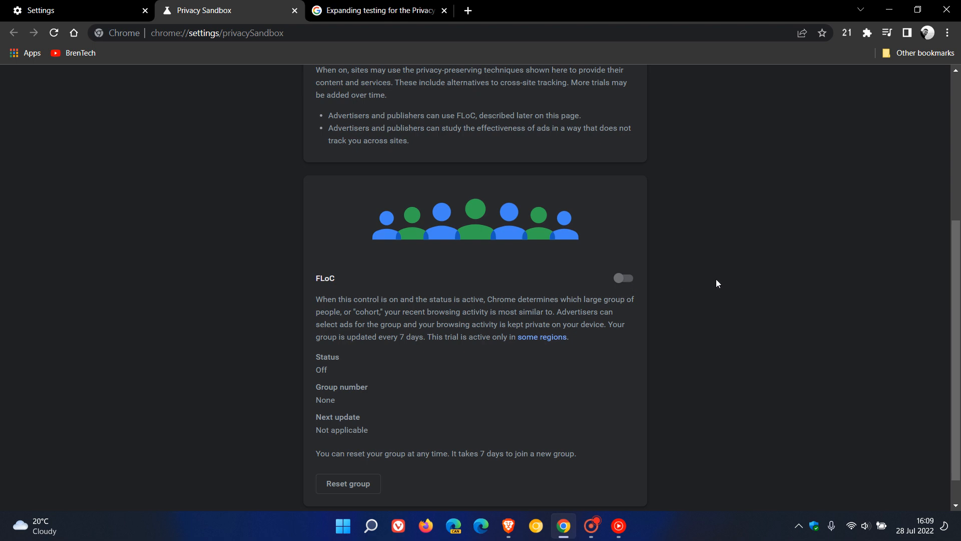
pyautogui.moveTo(329, 292)
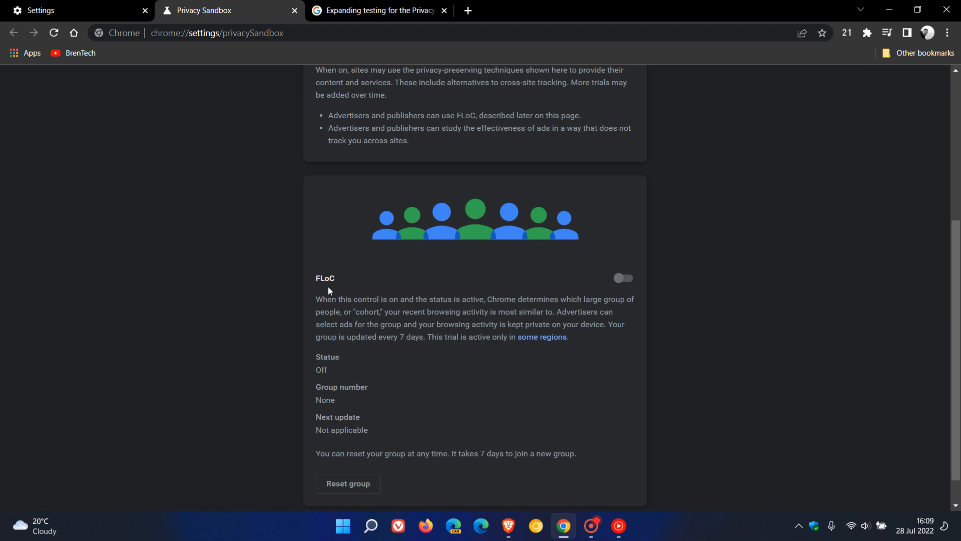
pyautogui.moveTo(533, 297)
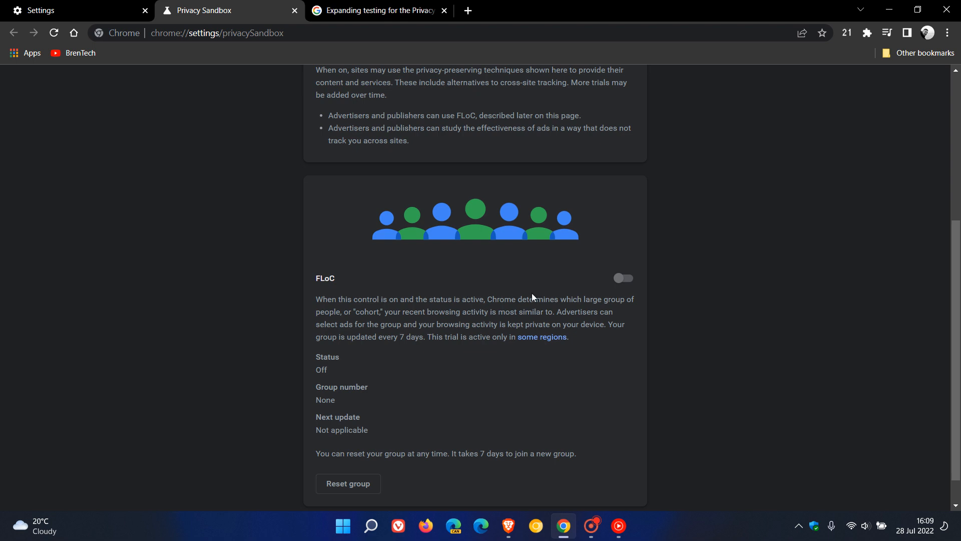
pyautogui.moveTo(554, 295)
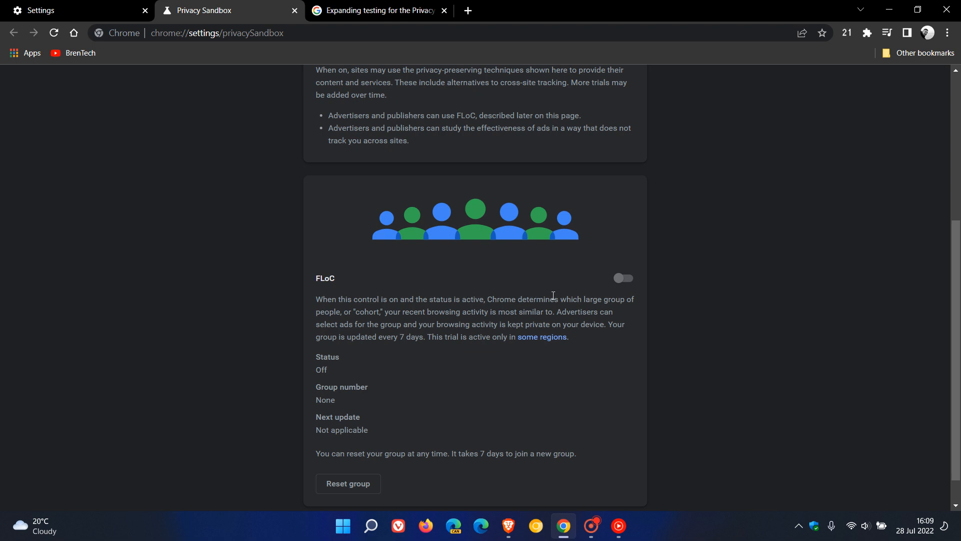
pyautogui.moveTo(589, 323)
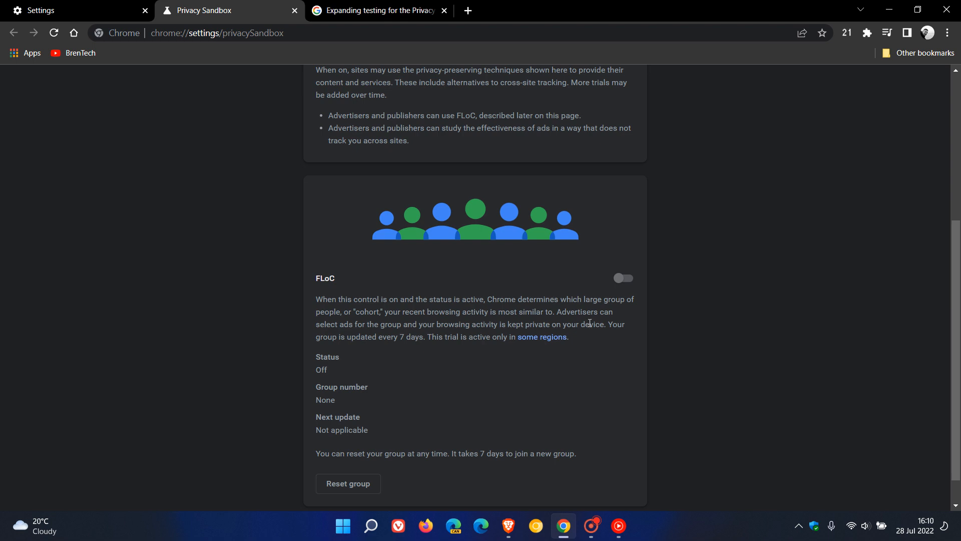
pyautogui.moveTo(811, 297)
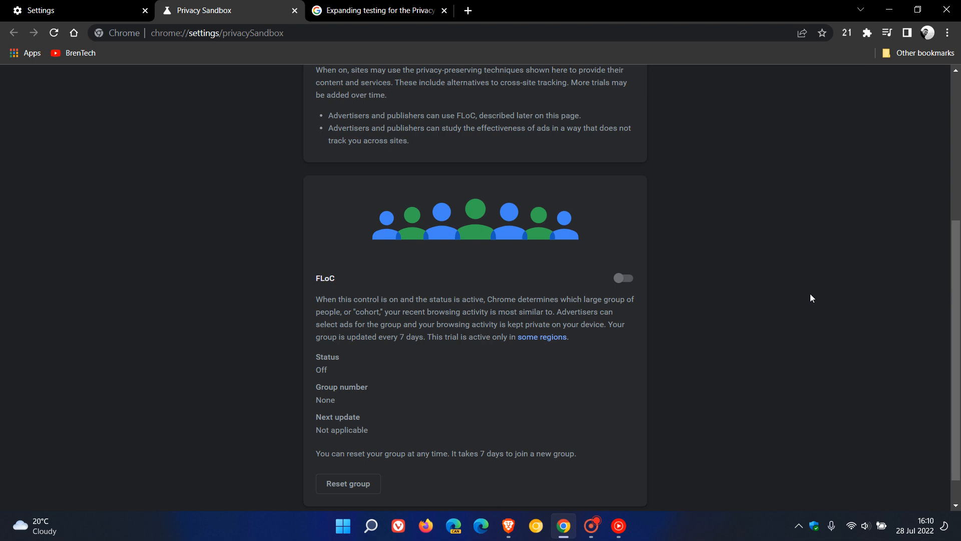
pyautogui.moveTo(664, 280)
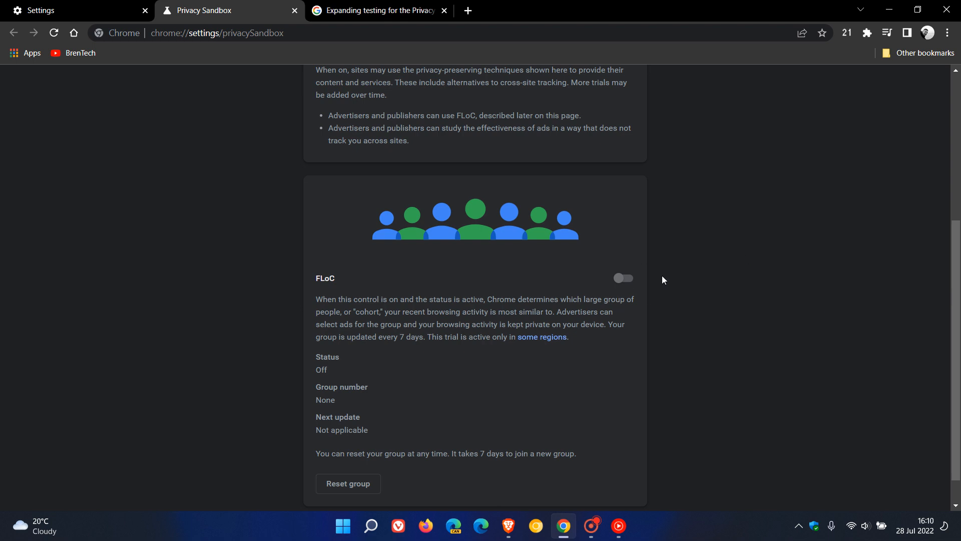
pyautogui.moveTo(759, 285)
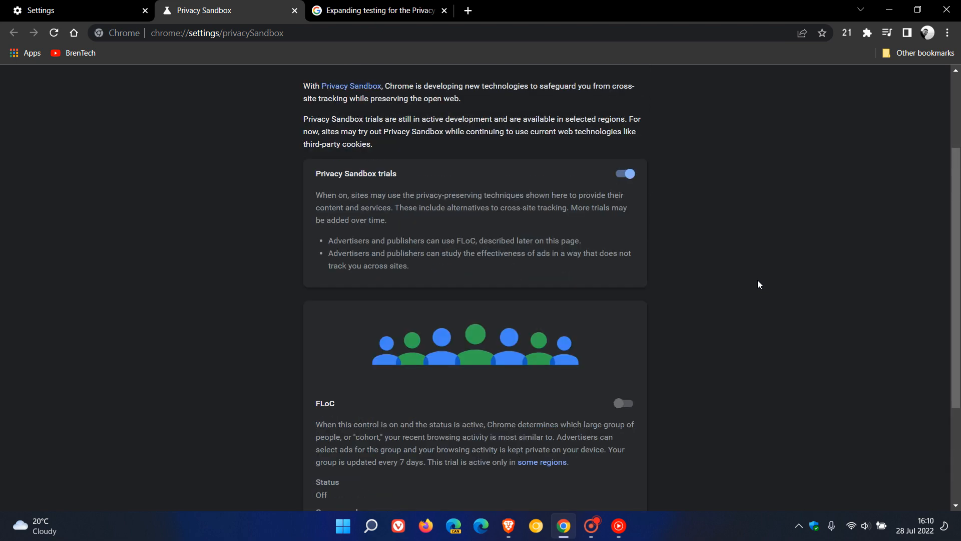
pyautogui.scroll(3)
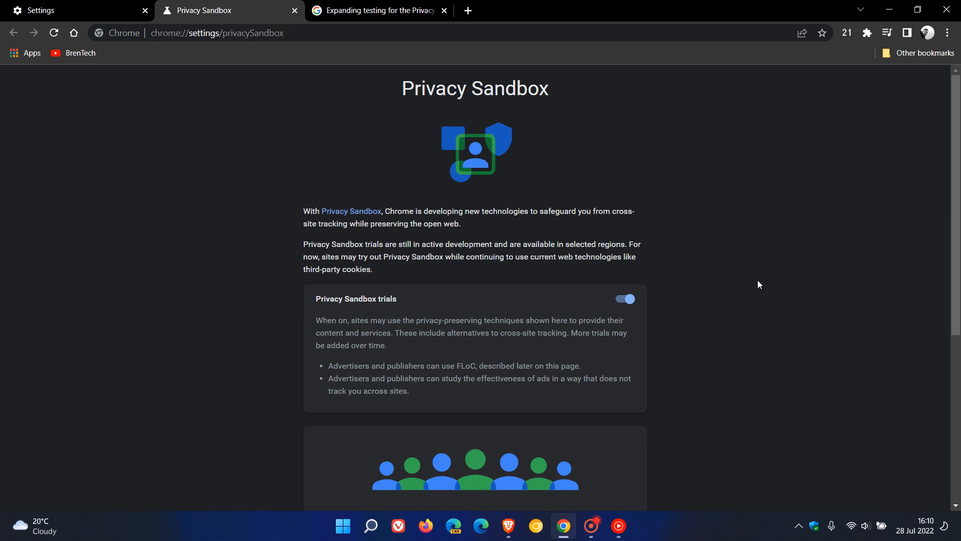
pyautogui.moveTo(708, 167)
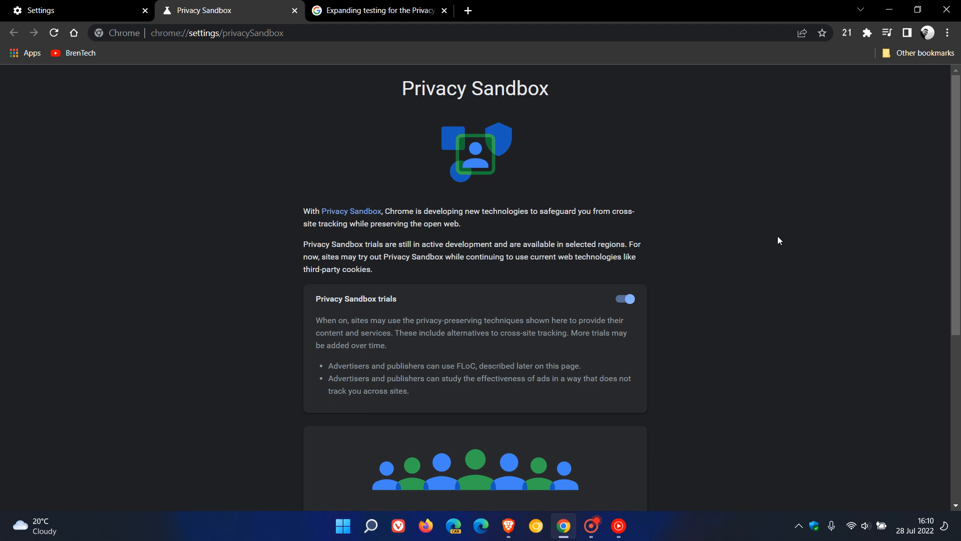
pyautogui.moveTo(786, 242)
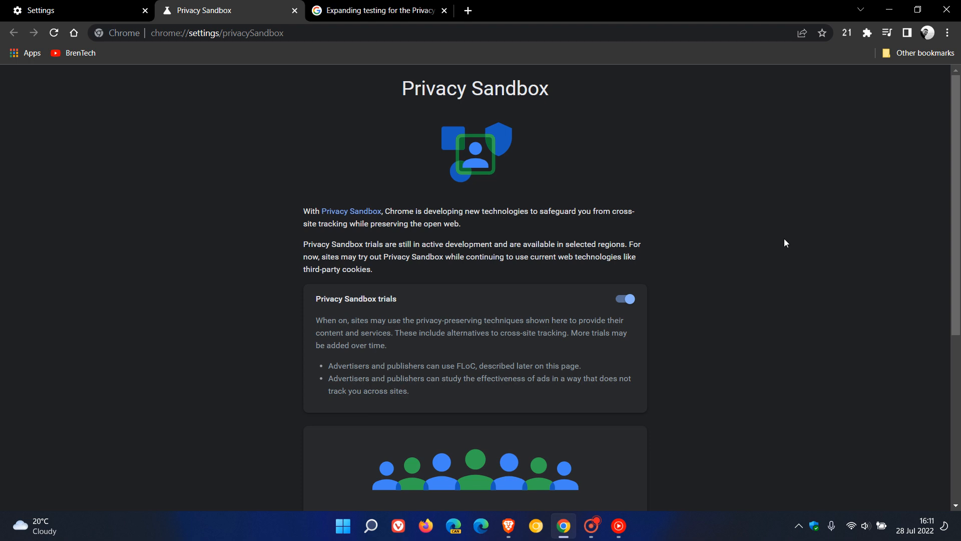
pyautogui.moveTo(759, 237)
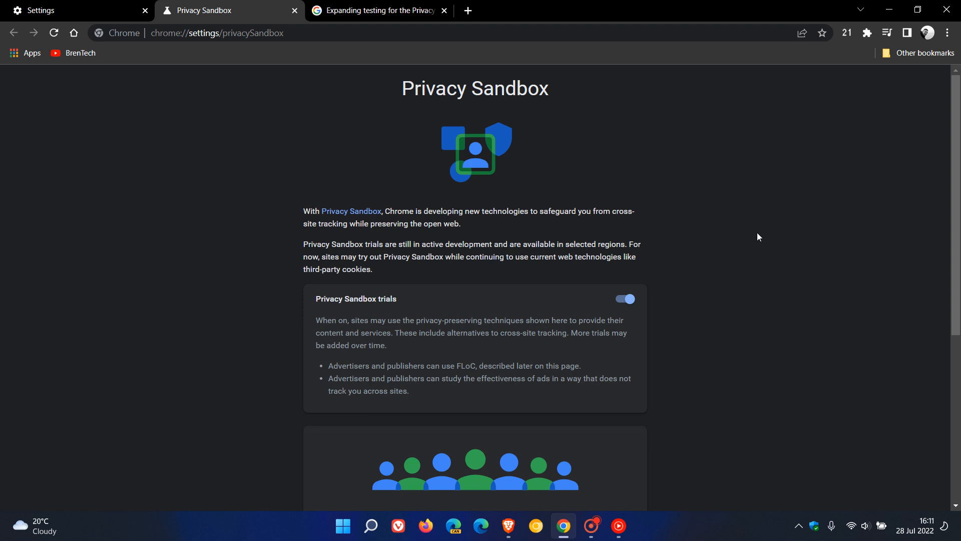
pyautogui.moveTo(760, 242)
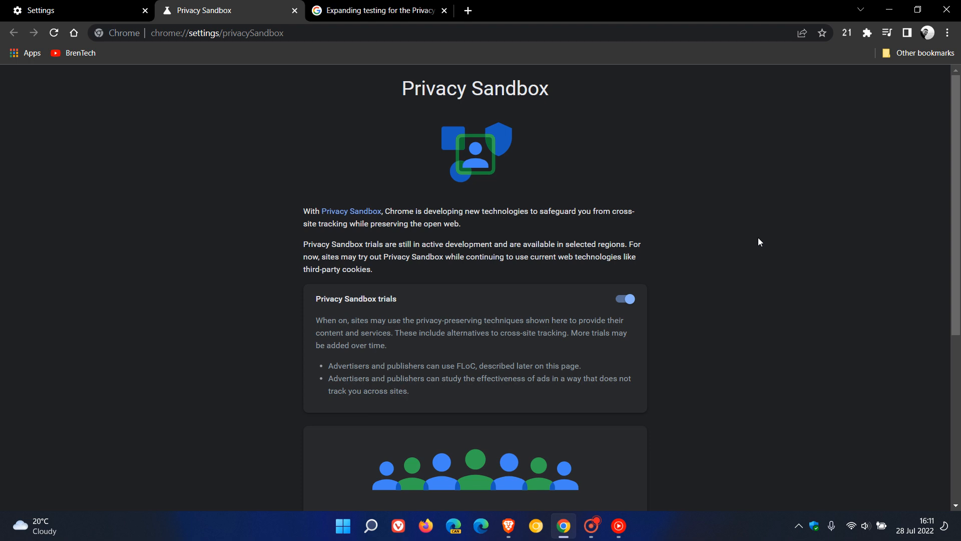
pyautogui.moveTo(756, 239)
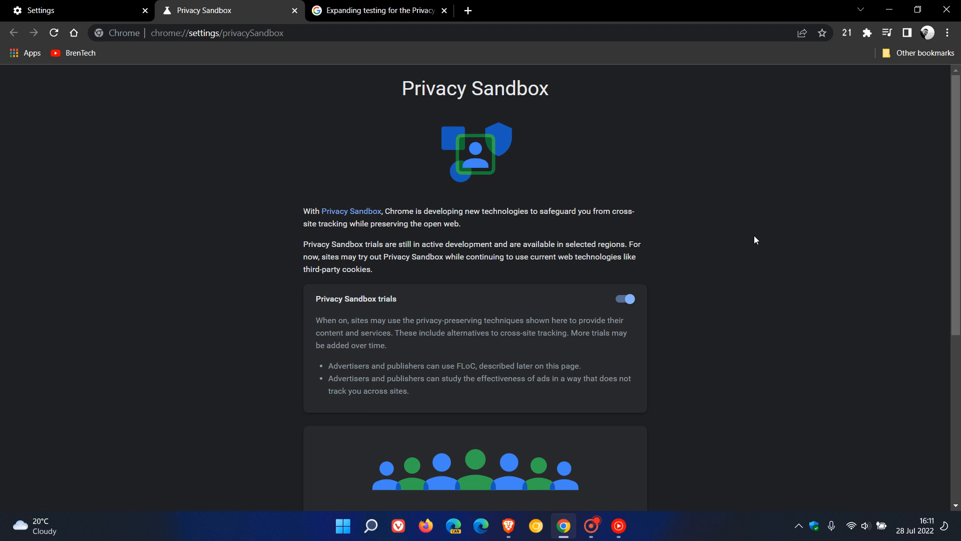
pyautogui.click(385, 10)
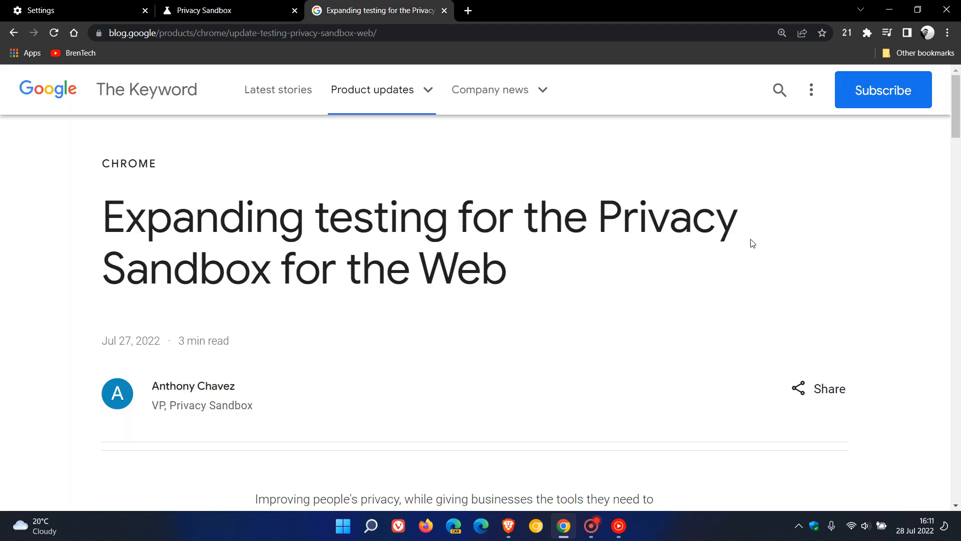
pyautogui.scroll(-3)
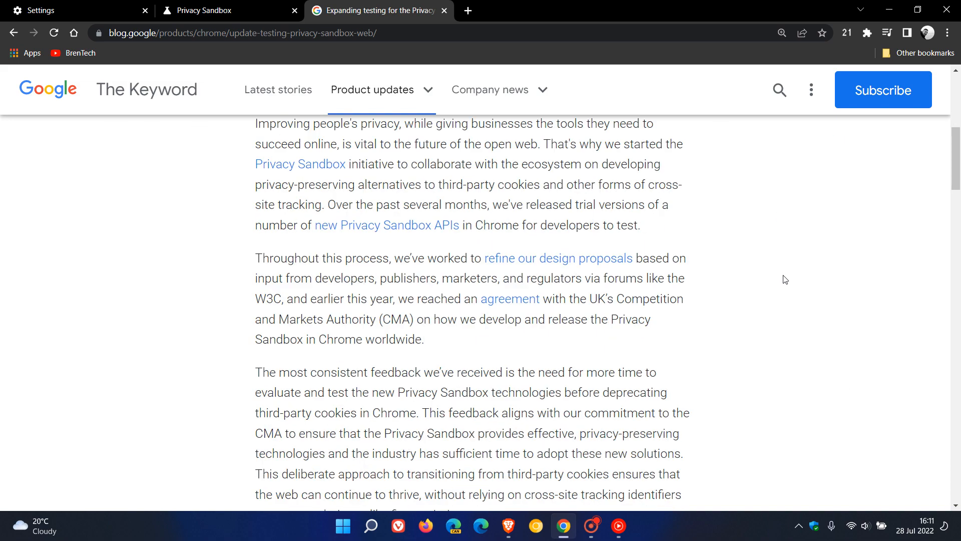
pyautogui.scroll(-3)
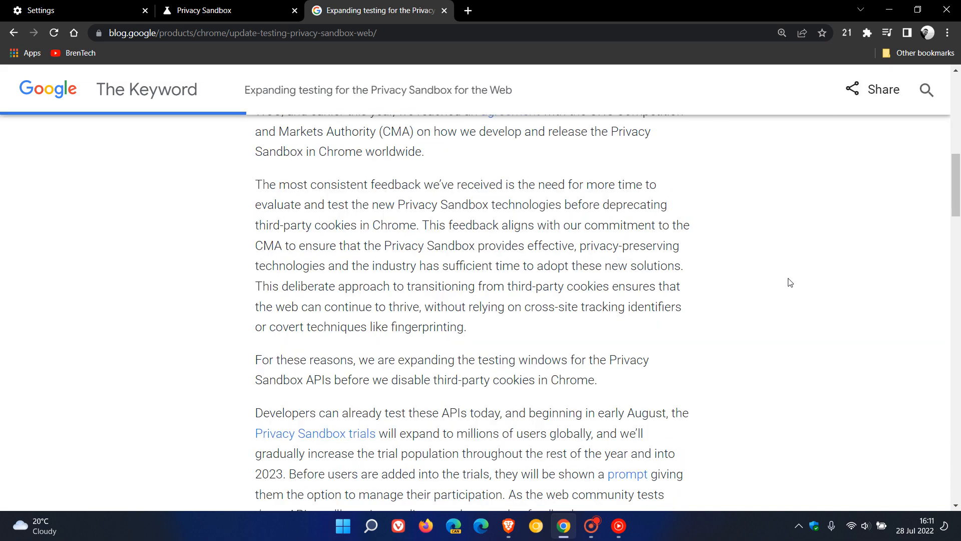
pyautogui.scroll(-3)
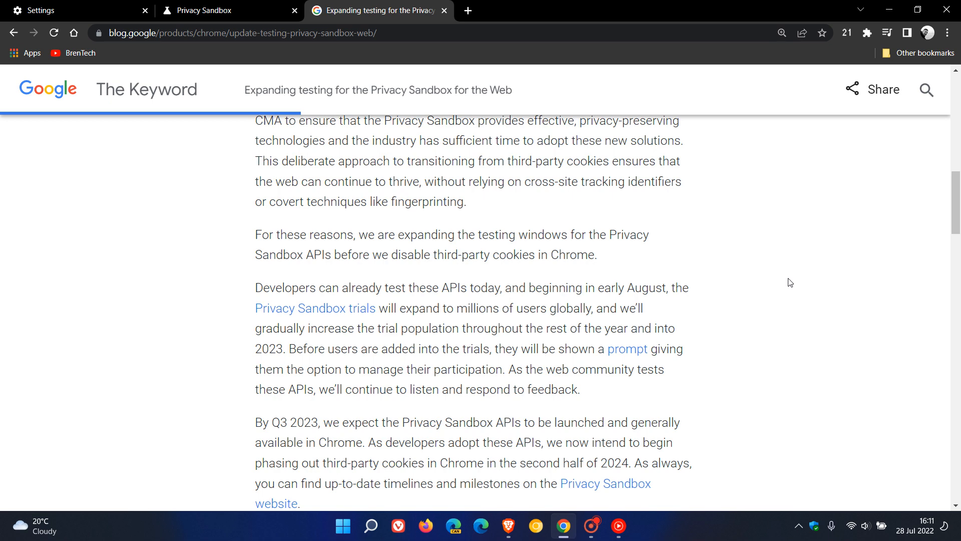
pyautogui.scroll(-3)
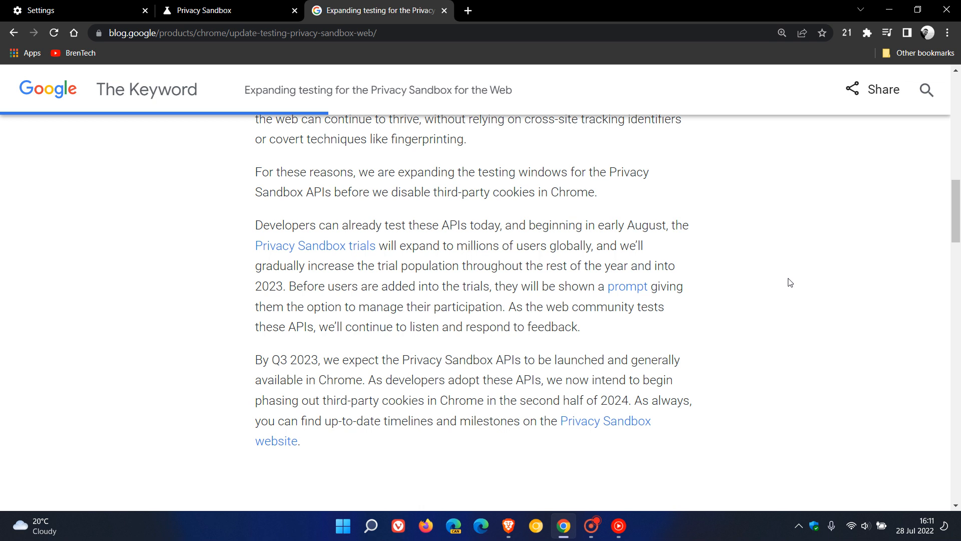
pyautogui.moveTo(759, 260)
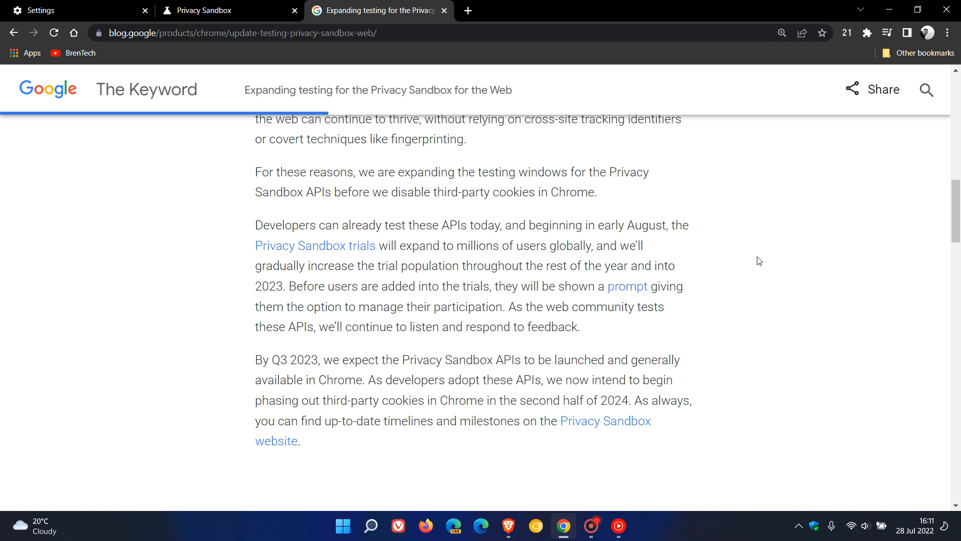
pyautogui.moveTo(757, 270)
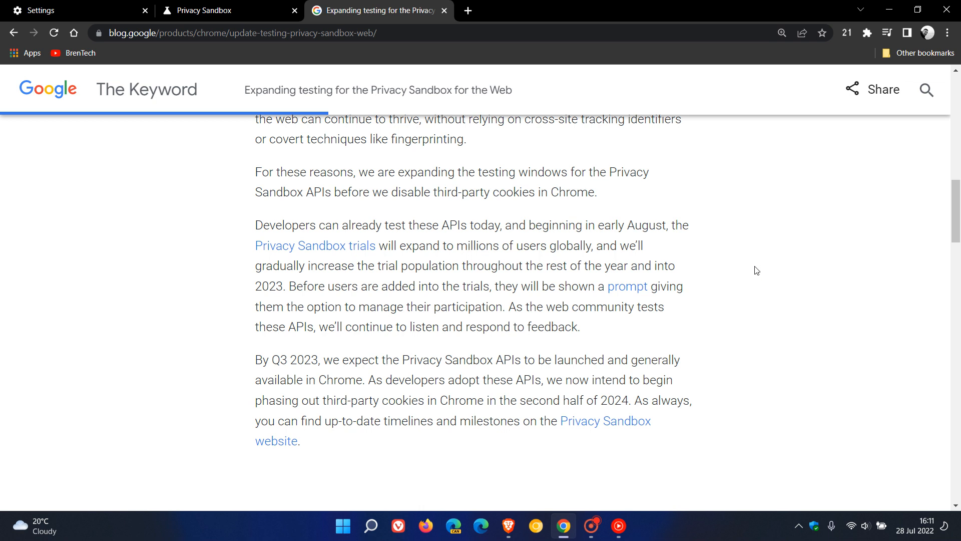
pyautogui.moveTo(735, 271)
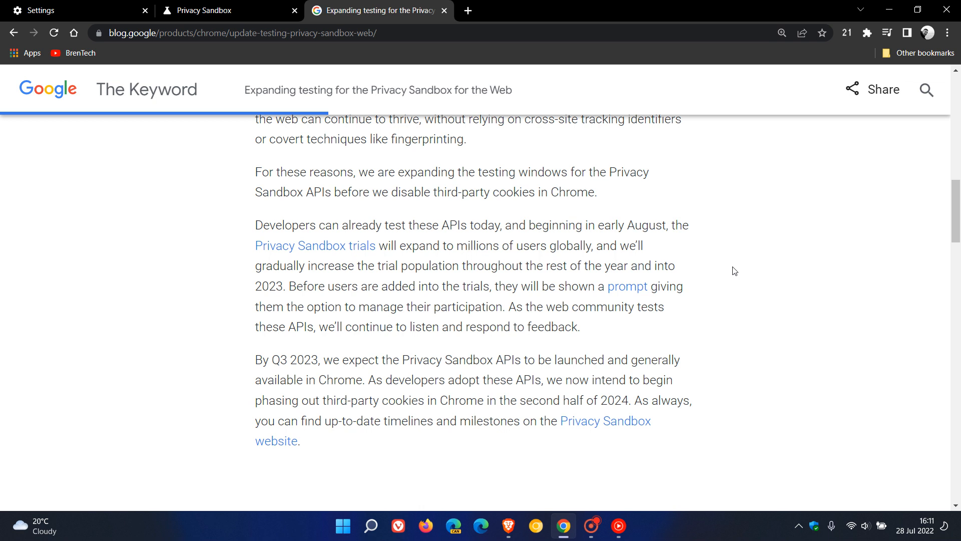
pyautogui.moveTo(730, 273)
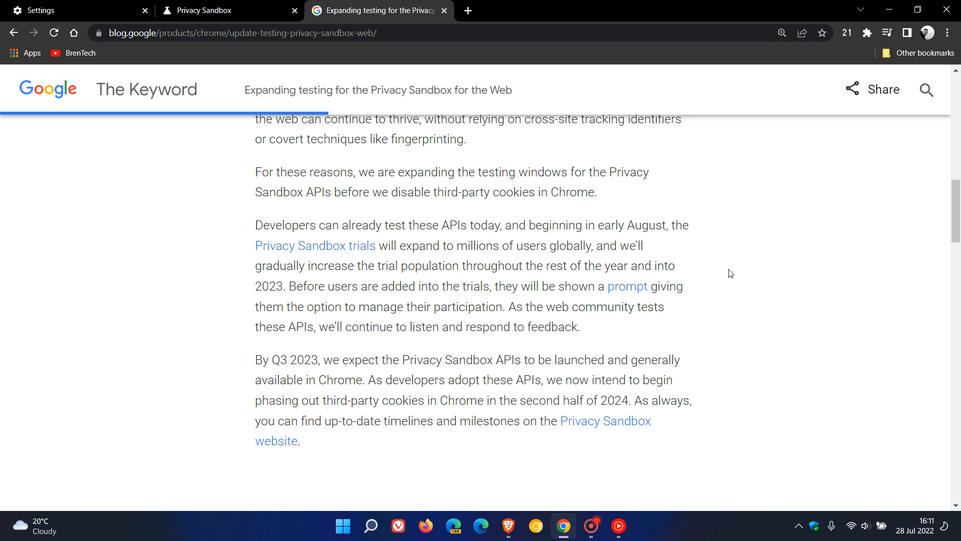
pyautogui.moveTo(724, 281)
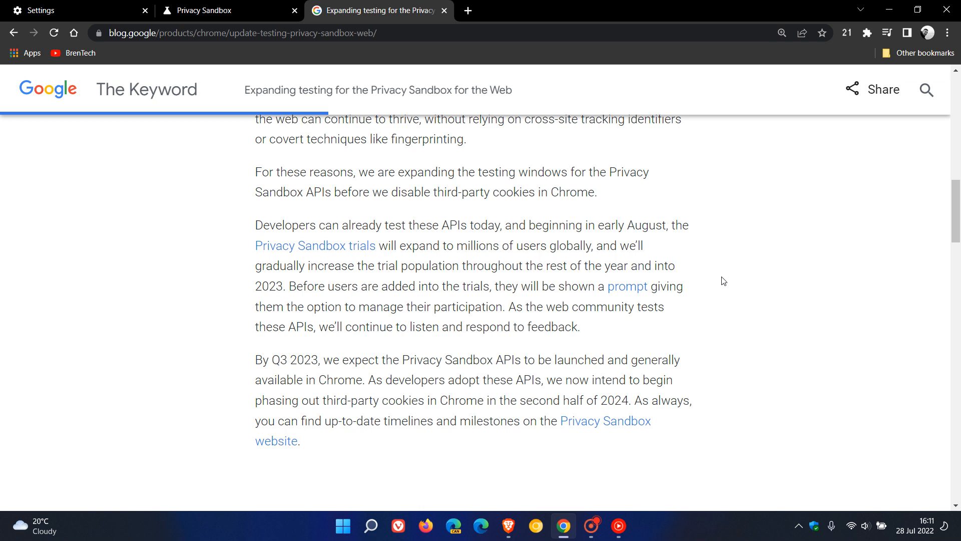
pyautogui.moveTo(721, 290)
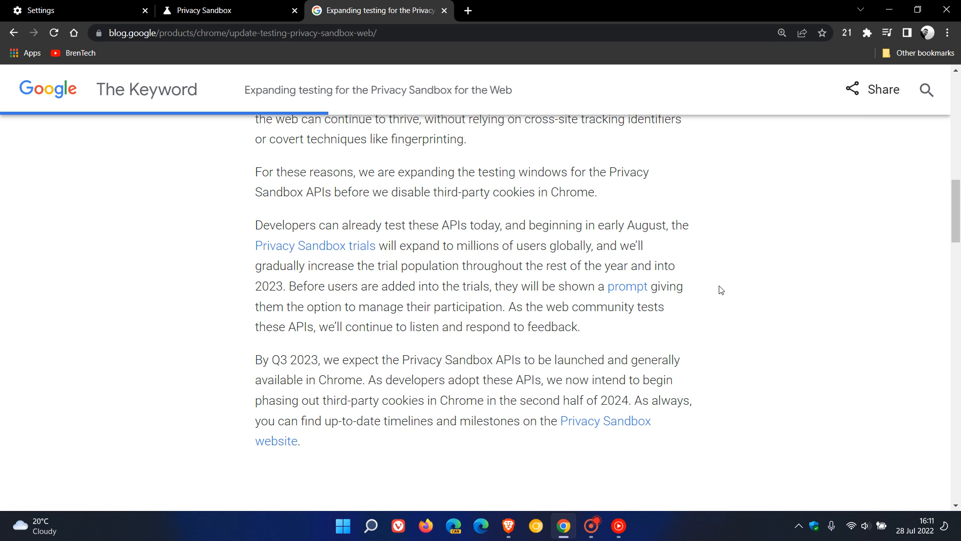
pyautogui.moveTo(299, 104)
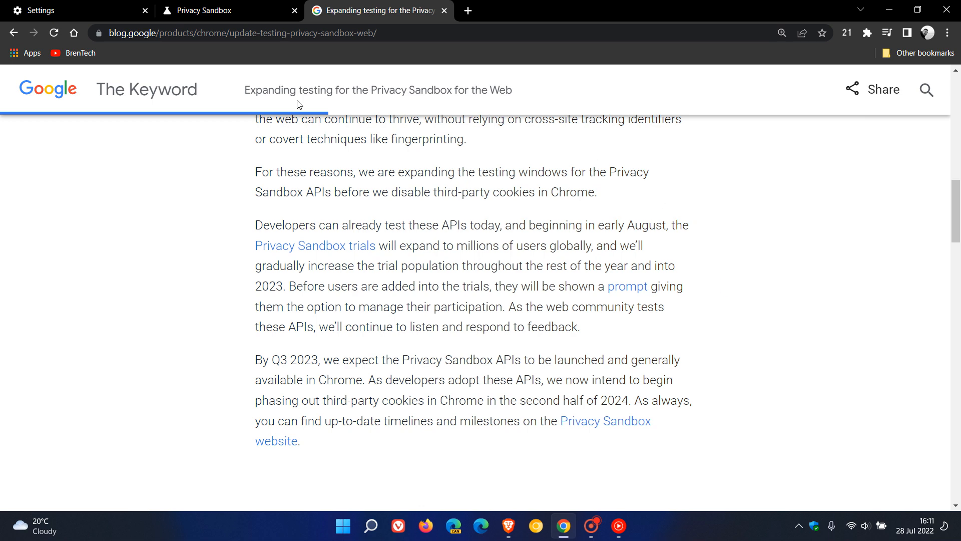
pyautogui.click(207, 10)
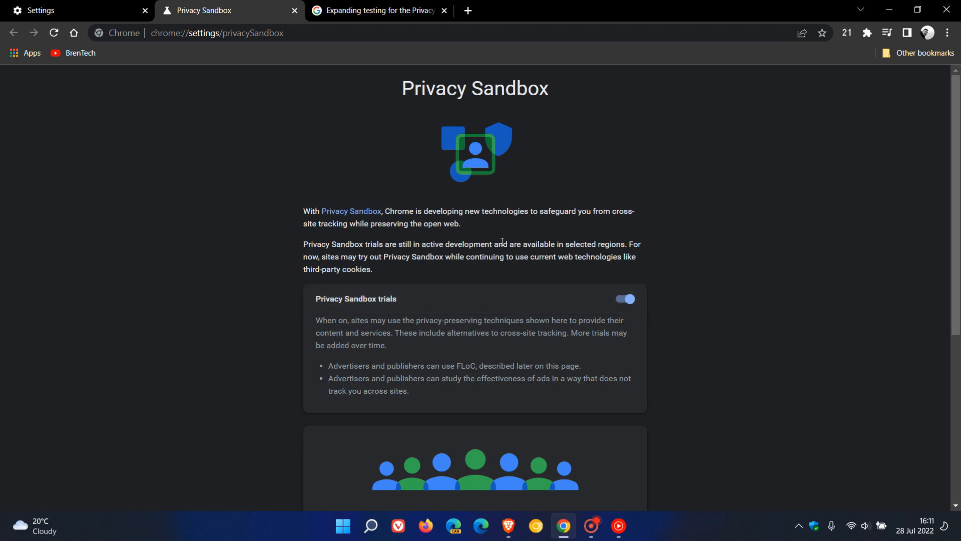
# Return to the 'Expanding testing for the Privacy Sandbox' blog post tab
pyautogui.click(386, 10)
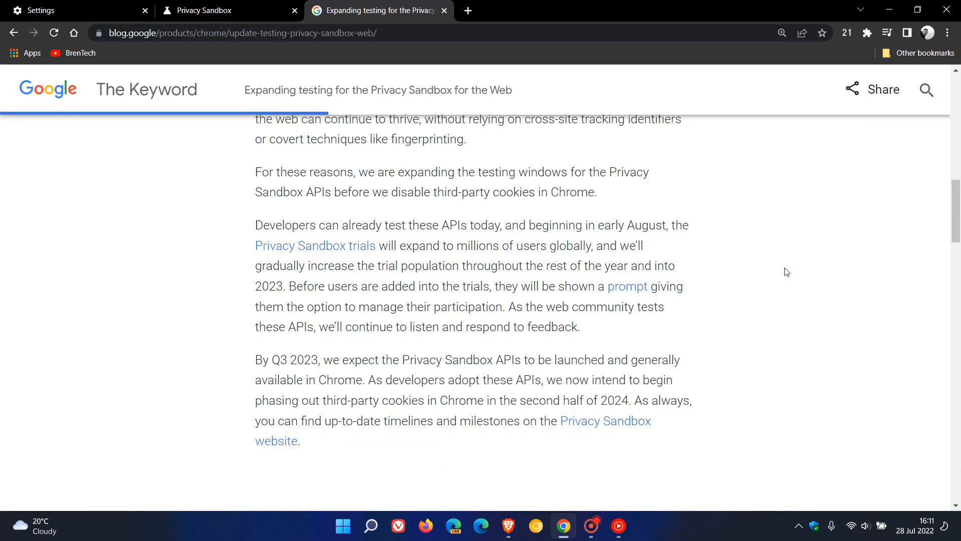
pyautogui.moveTo(782, 360)
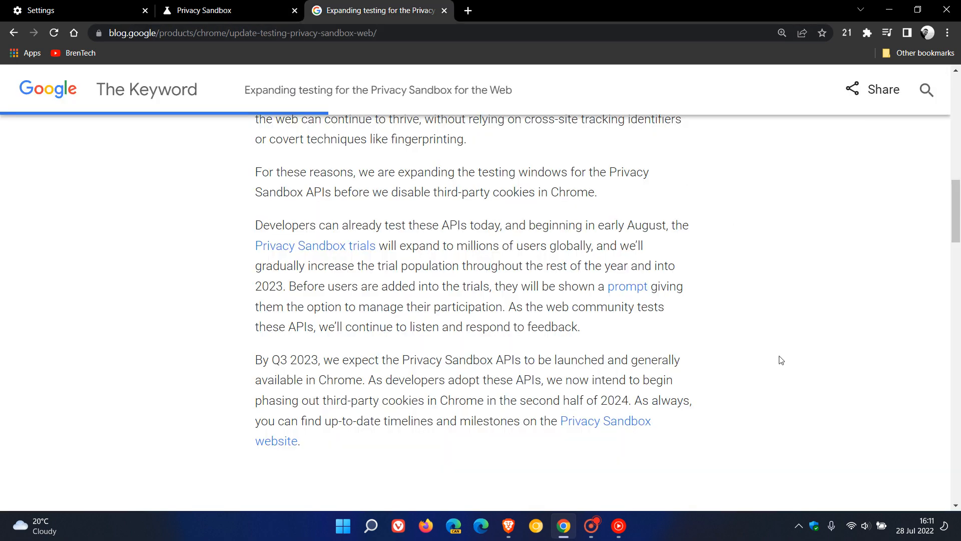
pyautogui.moveTo(758, 362)
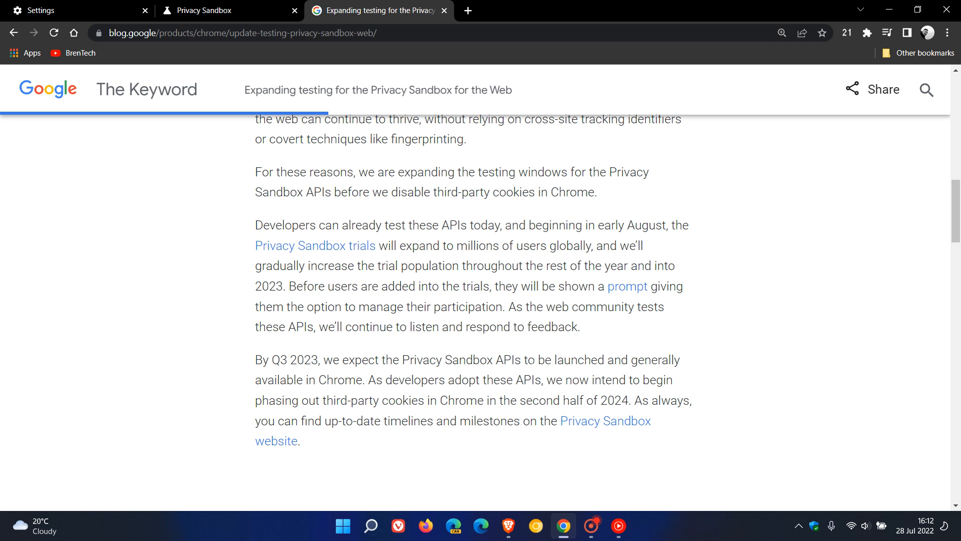
pyautogui.moveTo(739, 372)
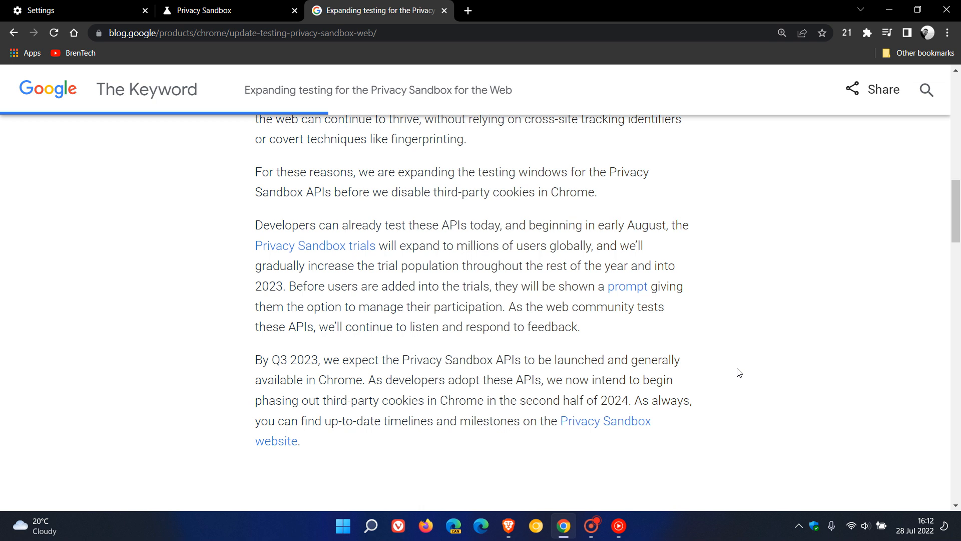
pyautogui.moveTo(738, 418)
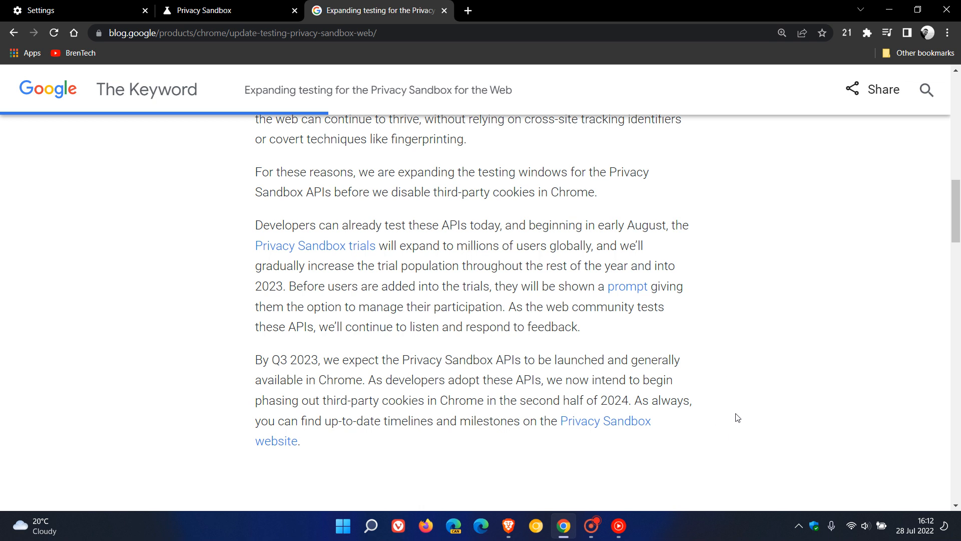
pyautogui.moveTo(729, 401)
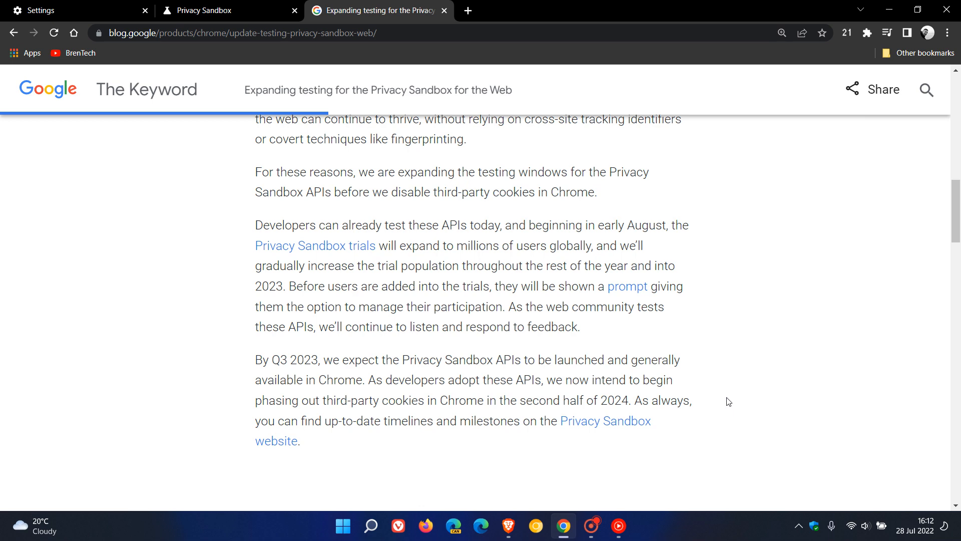
pyautogui.moveTo(754, 311)
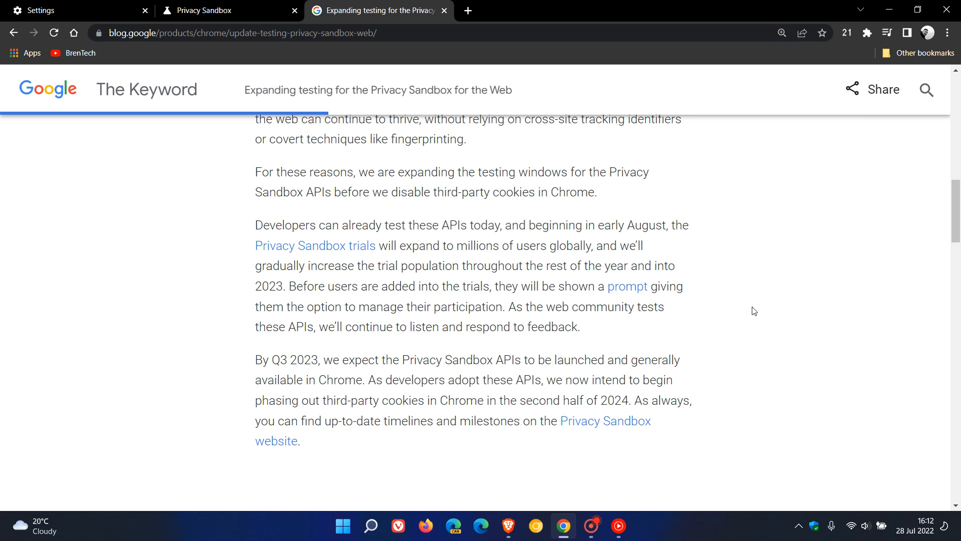
# Switch back to the Privacy Sandbox settings tab, with trials still on
pyautogui.click(211, 10)
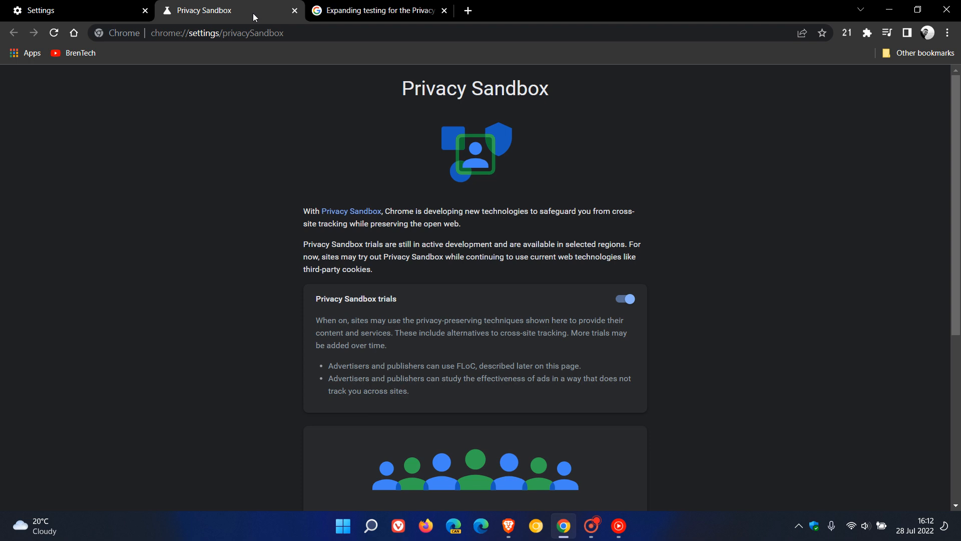
pyautogui.moveTo(681, 164)
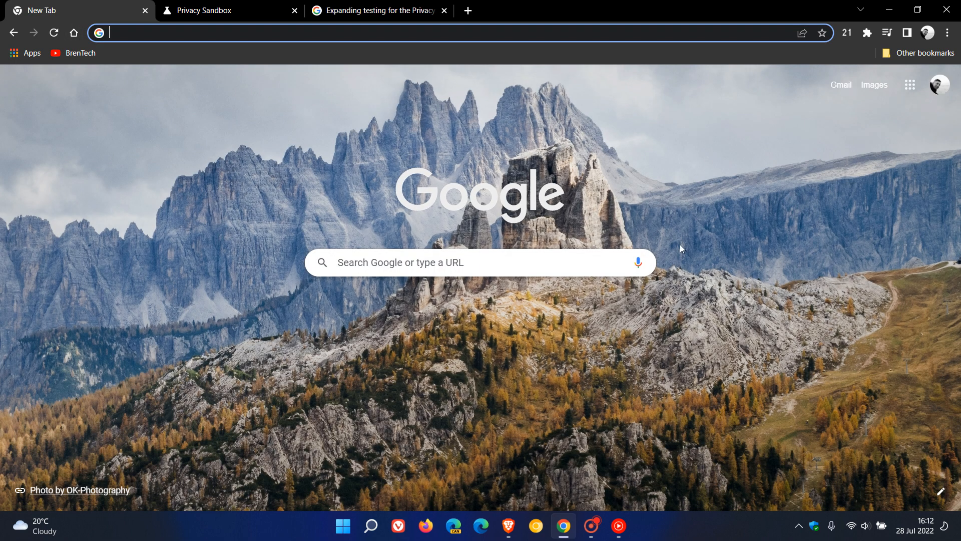
pyautogui.moveTo(804, 225)
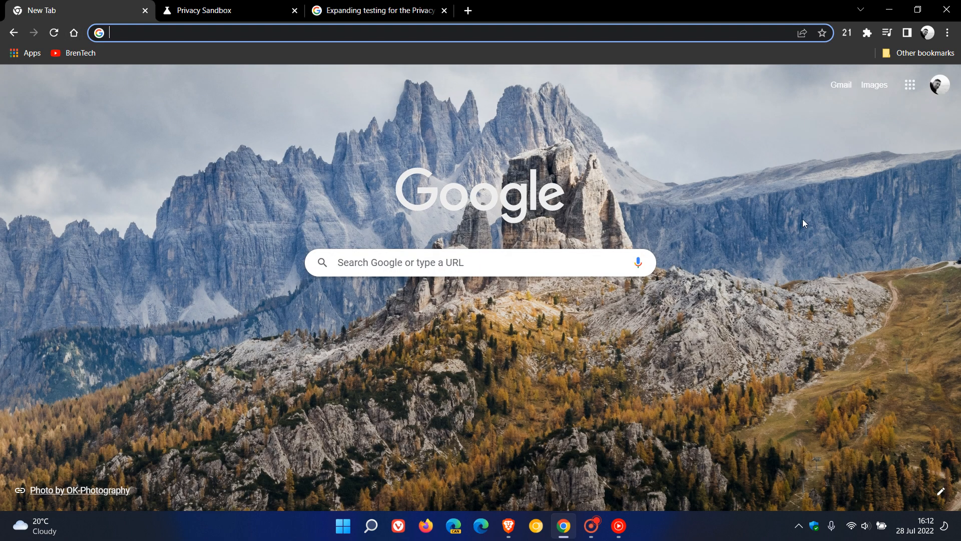